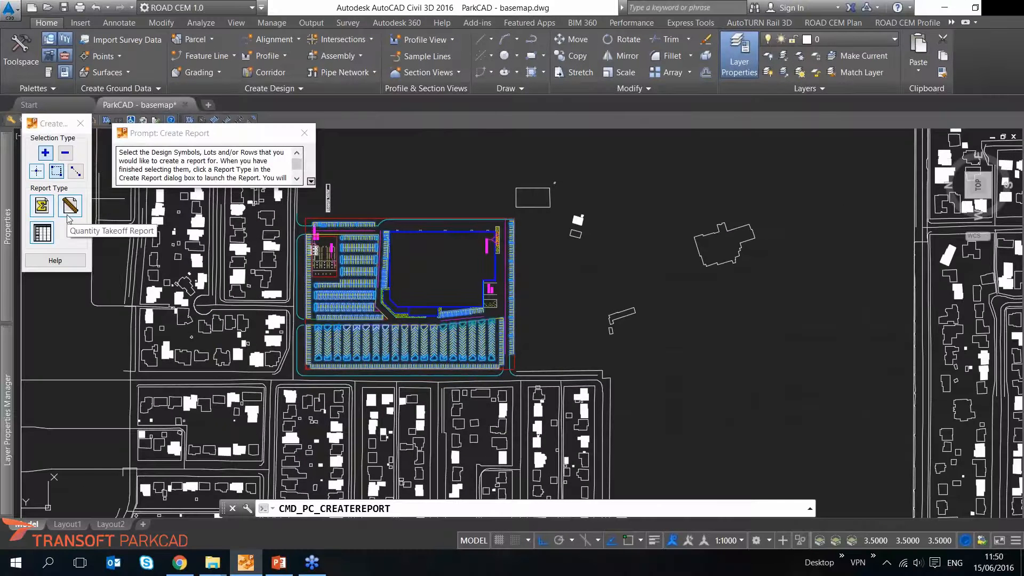
mouse_move(81, 197)
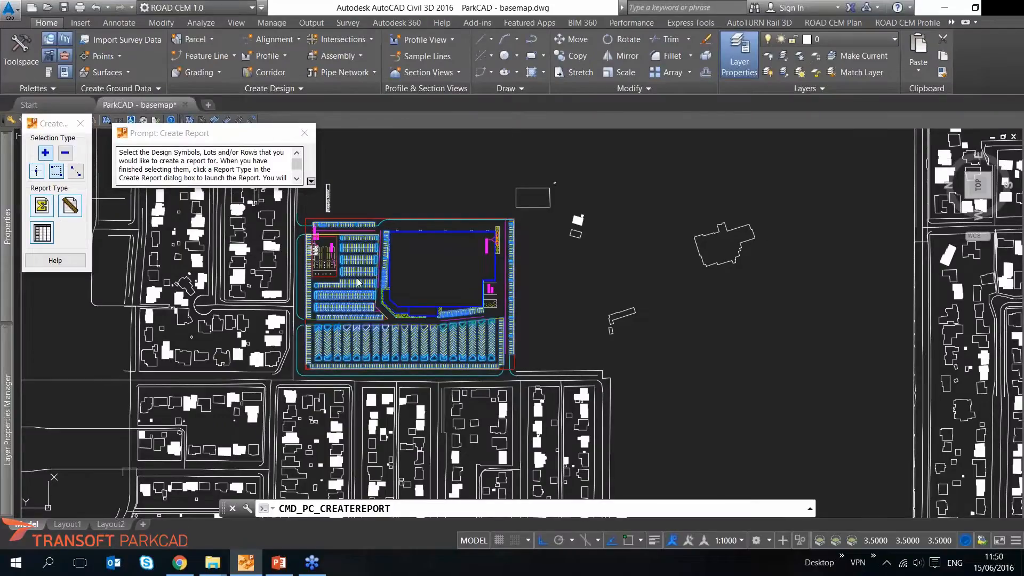
Step: Open the Quantity Takeoff Report and edit the Default and Painted Island Perimeter unit costs
left_click(40, 206)
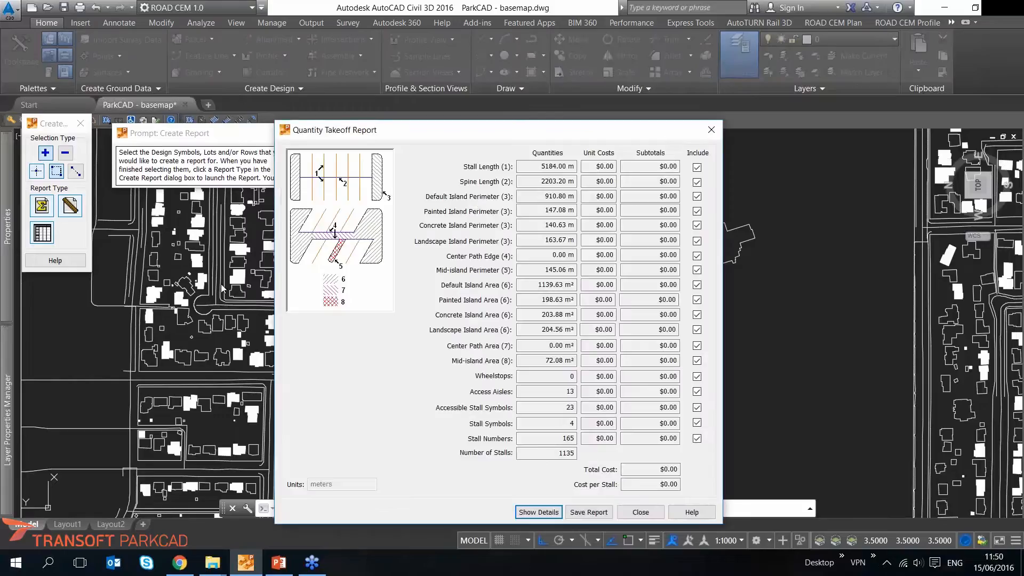
mouse_move(431, 93)
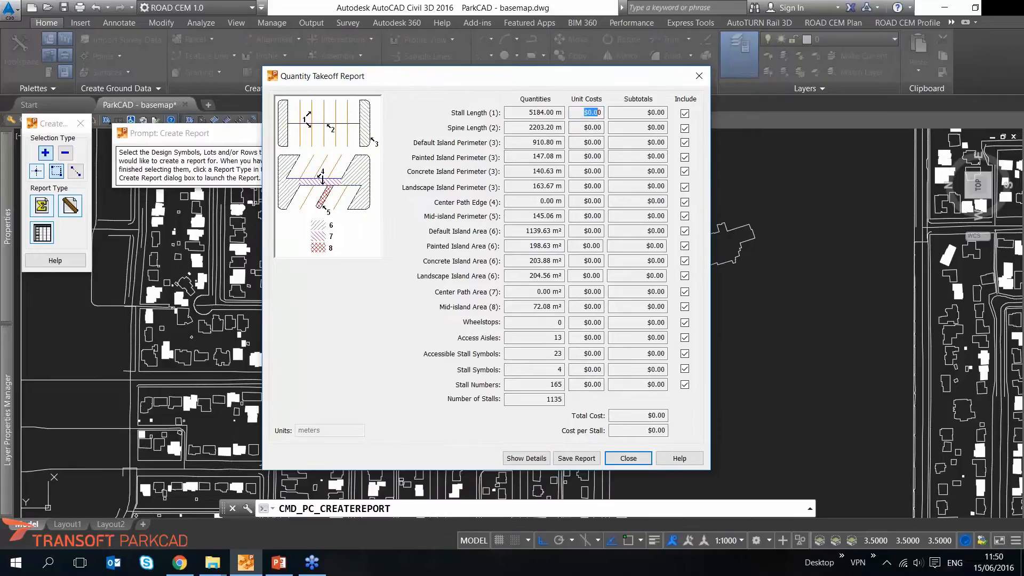
left_click(586, 142)
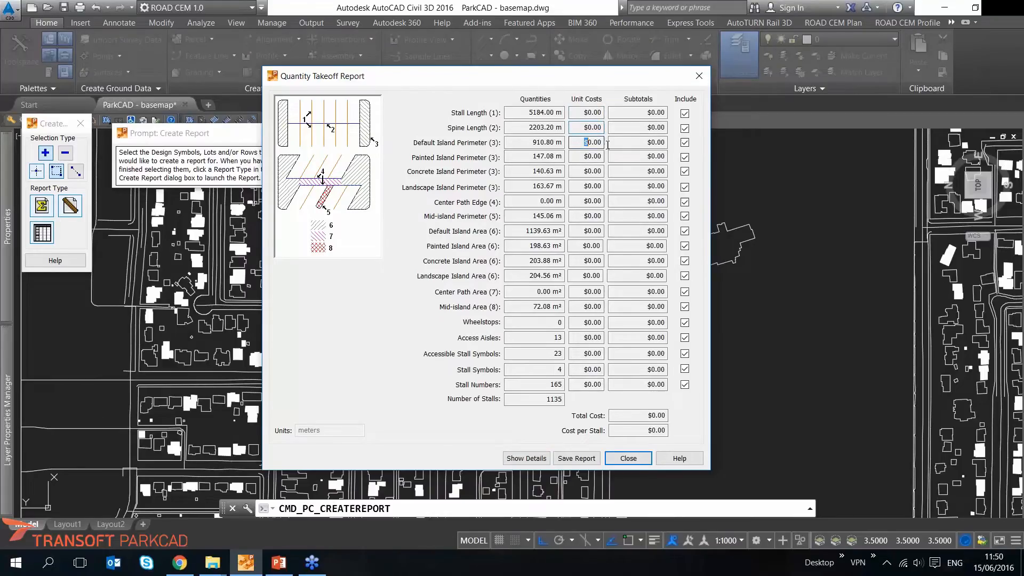
left_click(586, 157)
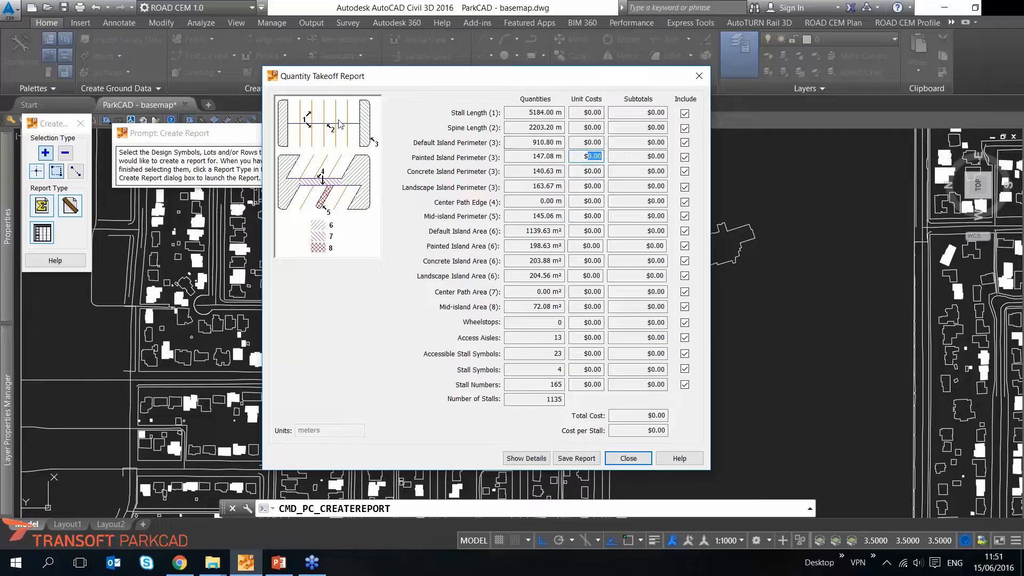
mouse_move(363, 140)
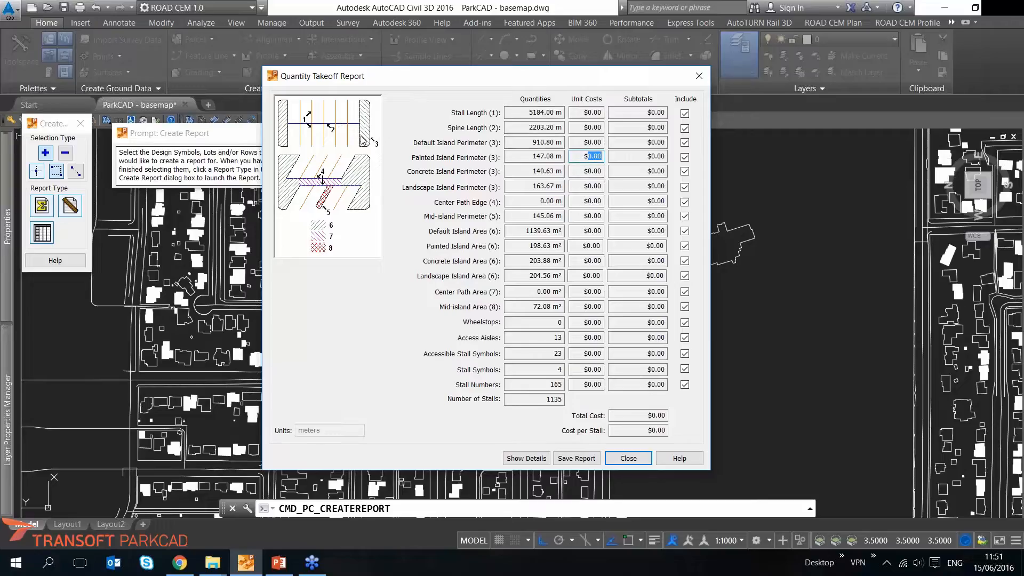
mouse_move(361, 189)
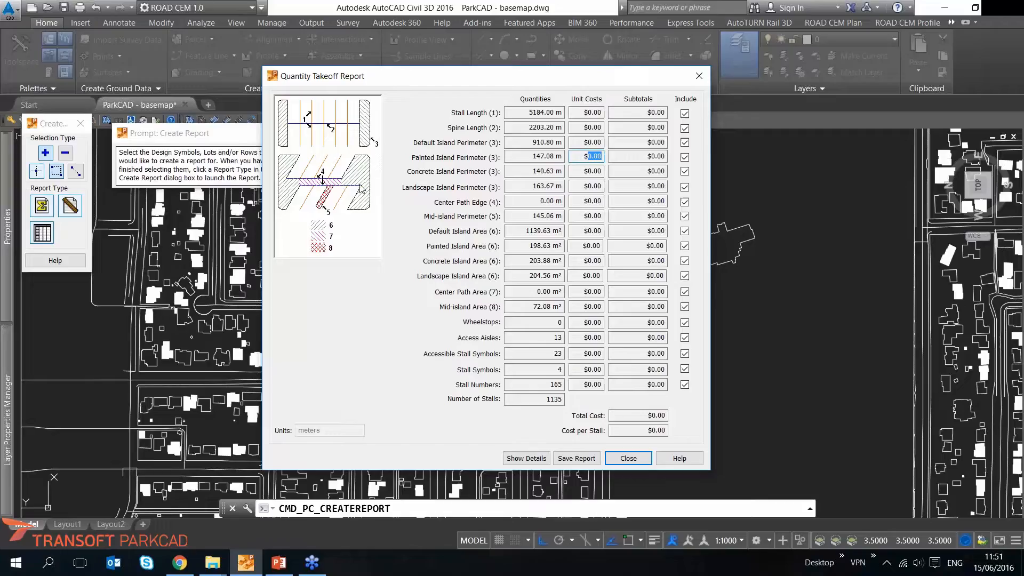